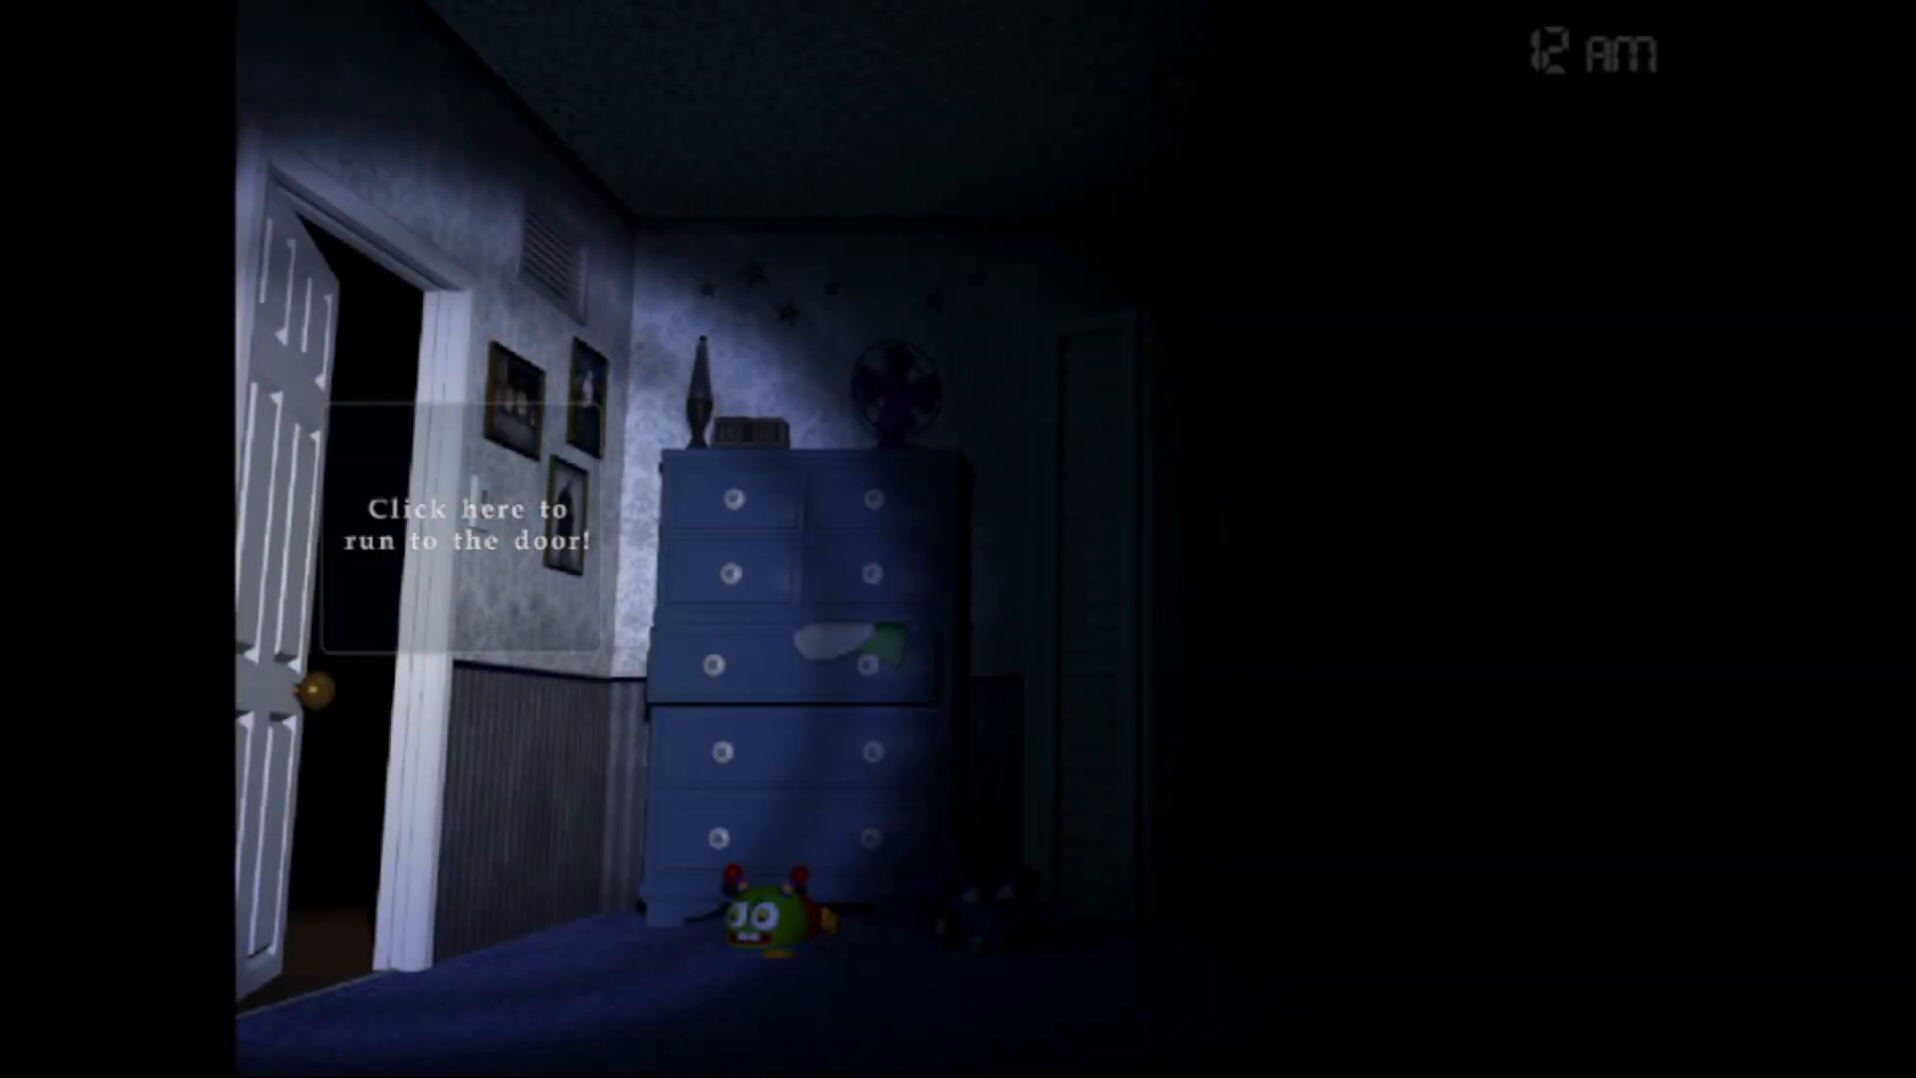
- Advance the pixel-art minigame dialogue so the Fredbear cutscene plays out to the title menu
left_click(478, 526)
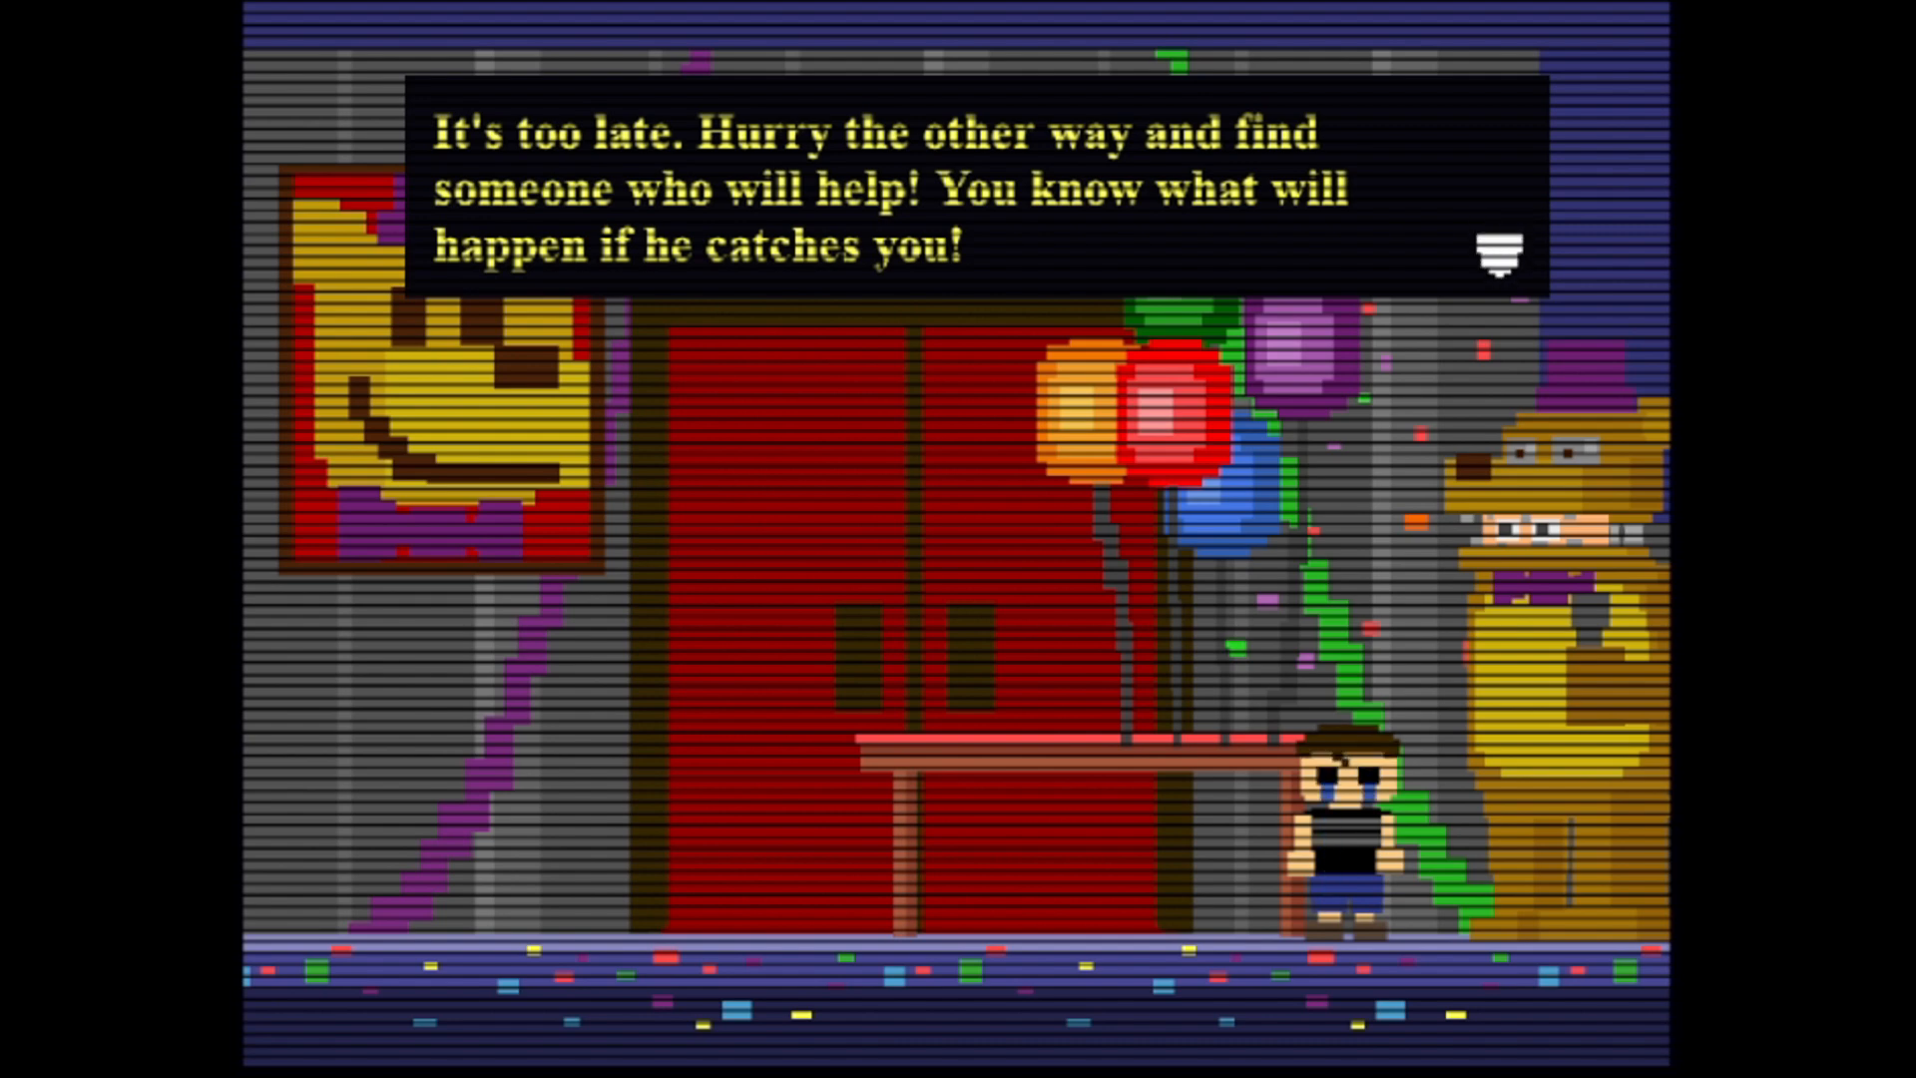
left_click(1496, 248)
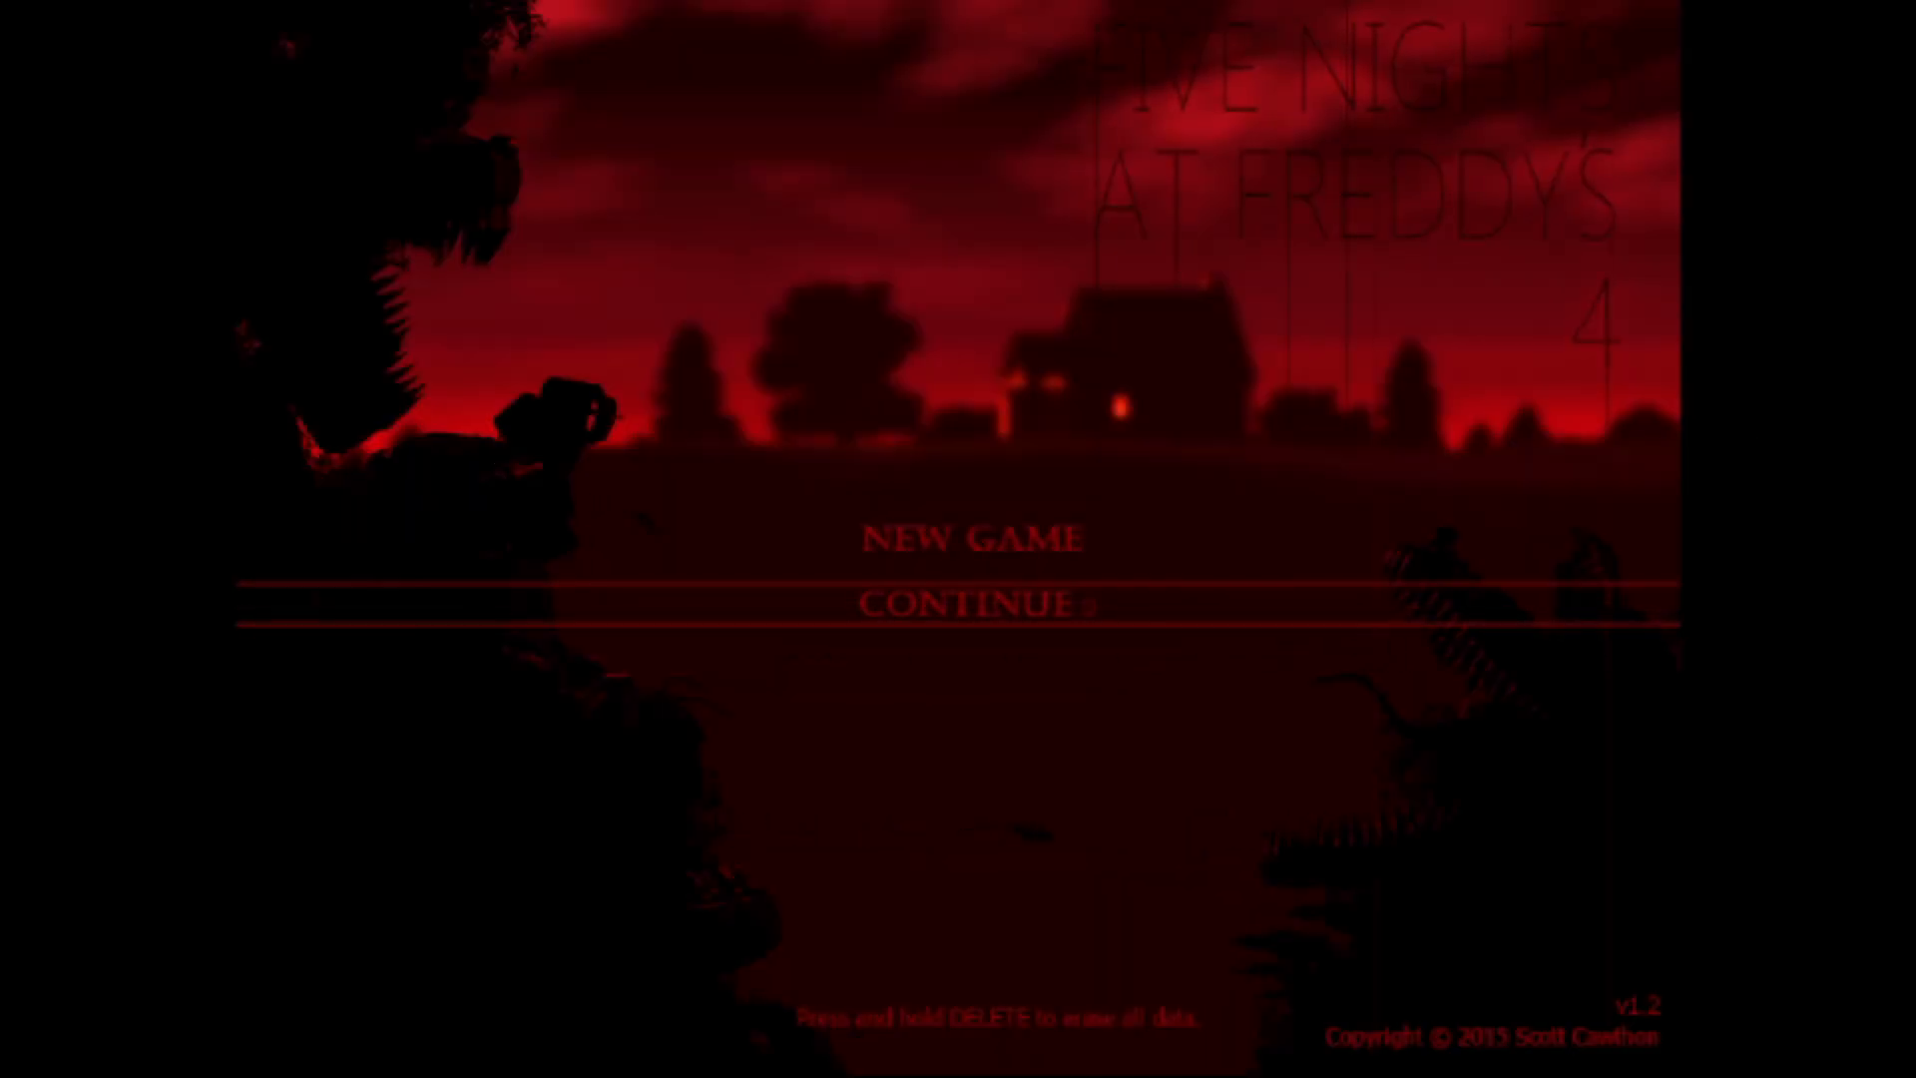
- Interact in the Night 3 bedroom, then leave the night with Escape back to the title menu
left_click(974, 600)
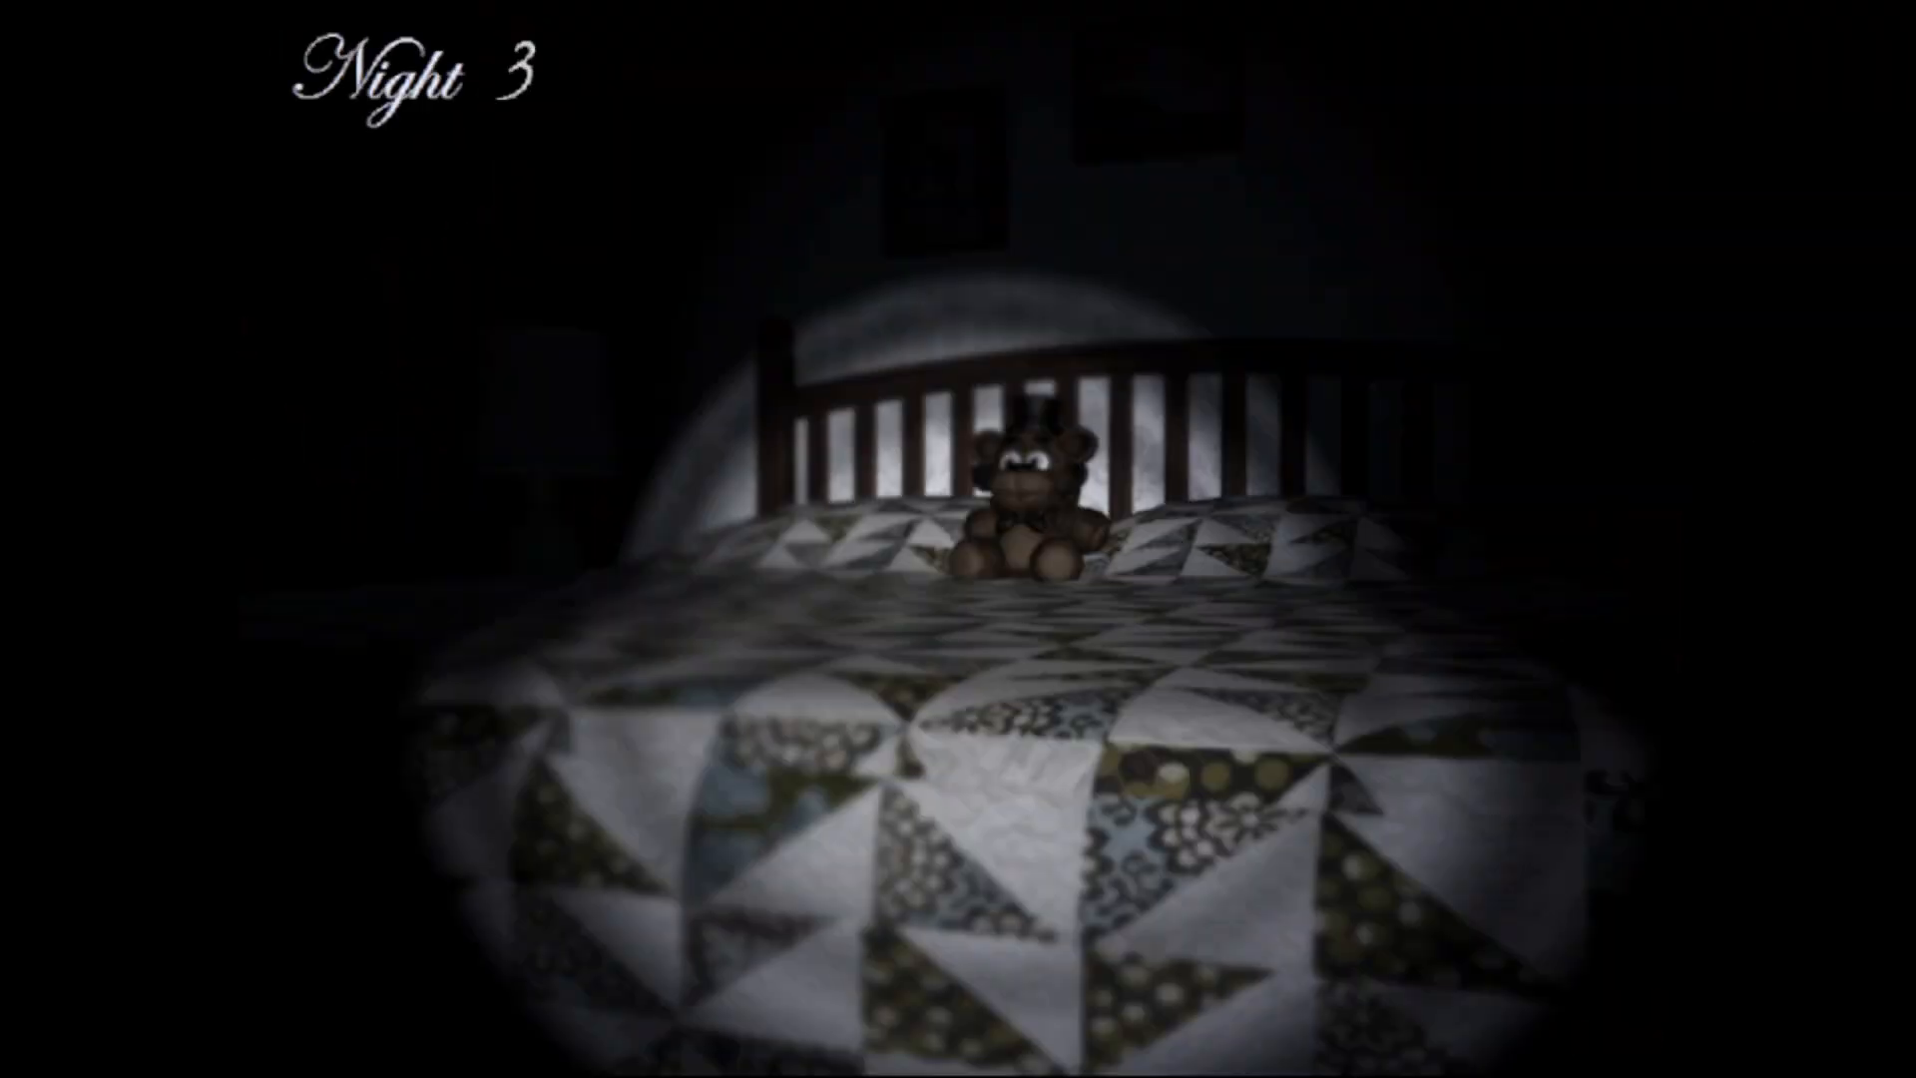
key("Escape")
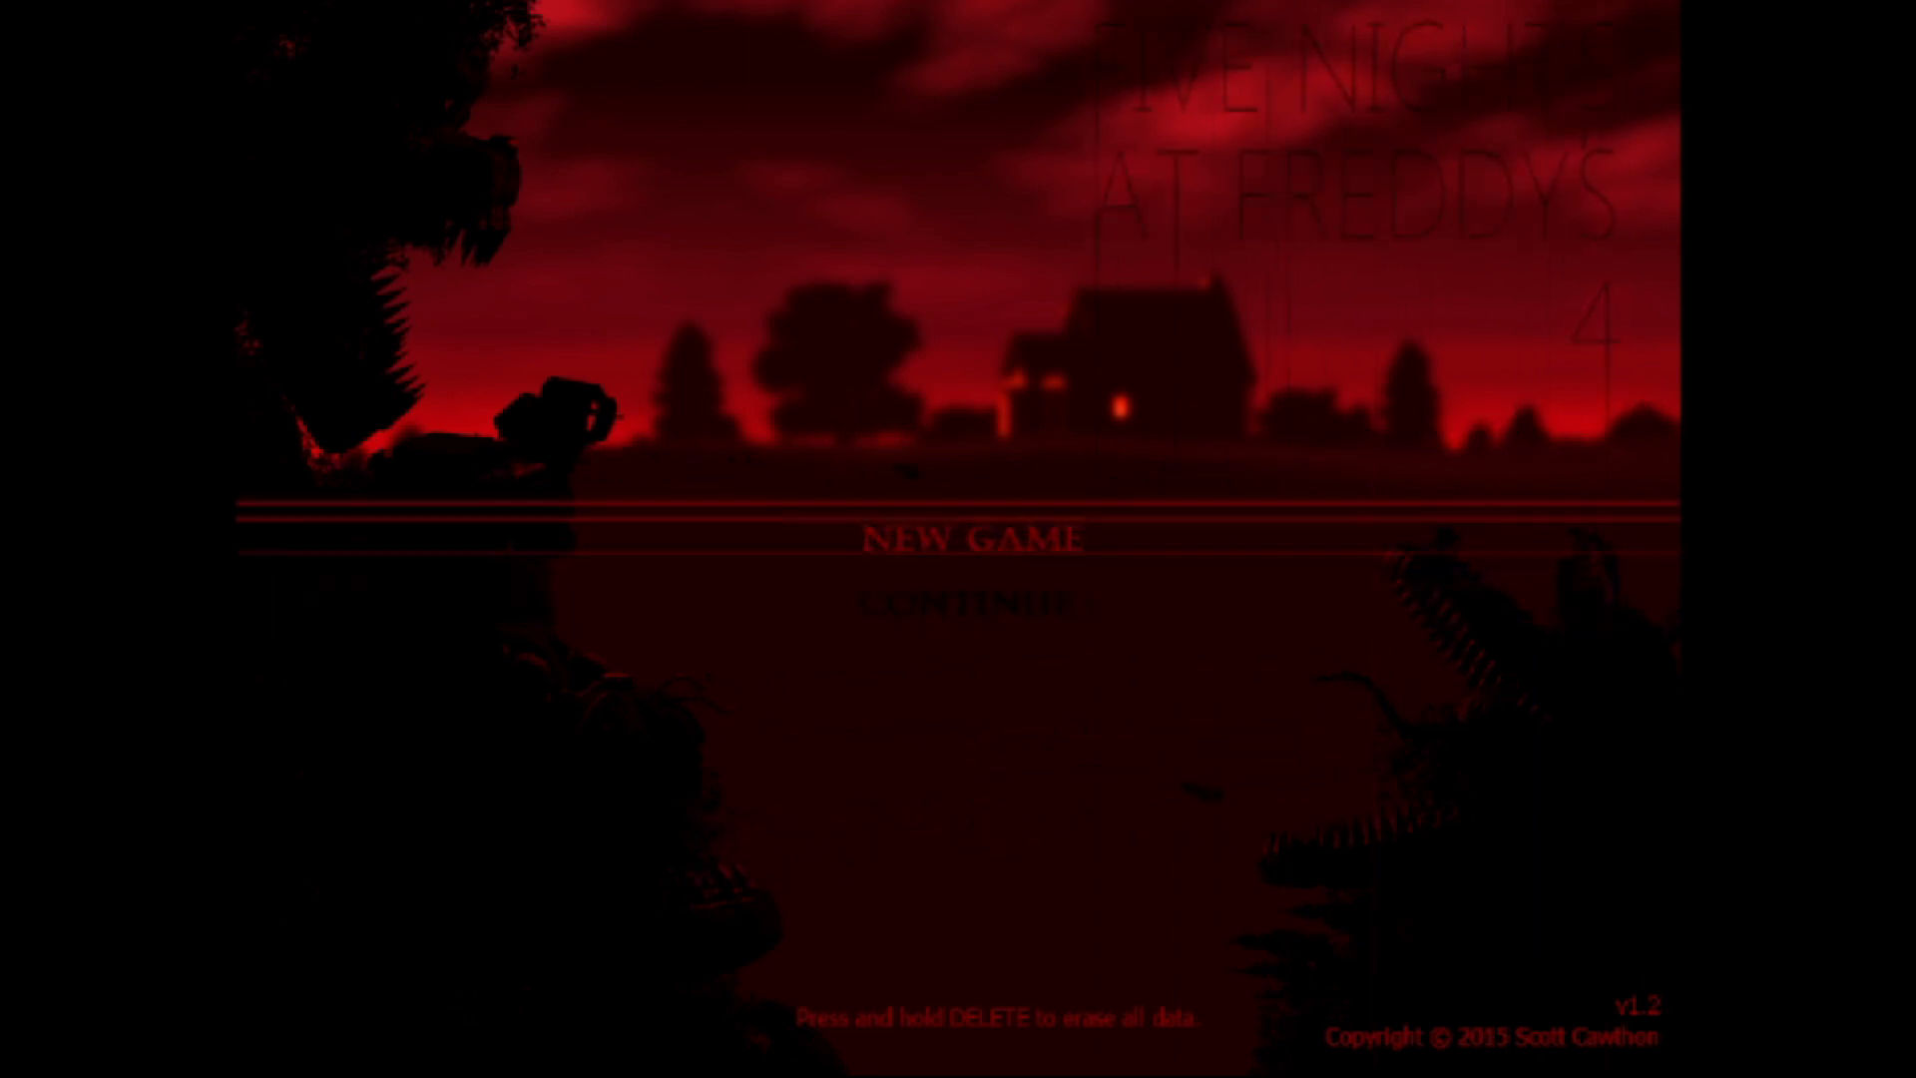
- Choose Continue on the title menu to resume the saved night, showing the Fredbear sprite
left_click(973, 537)
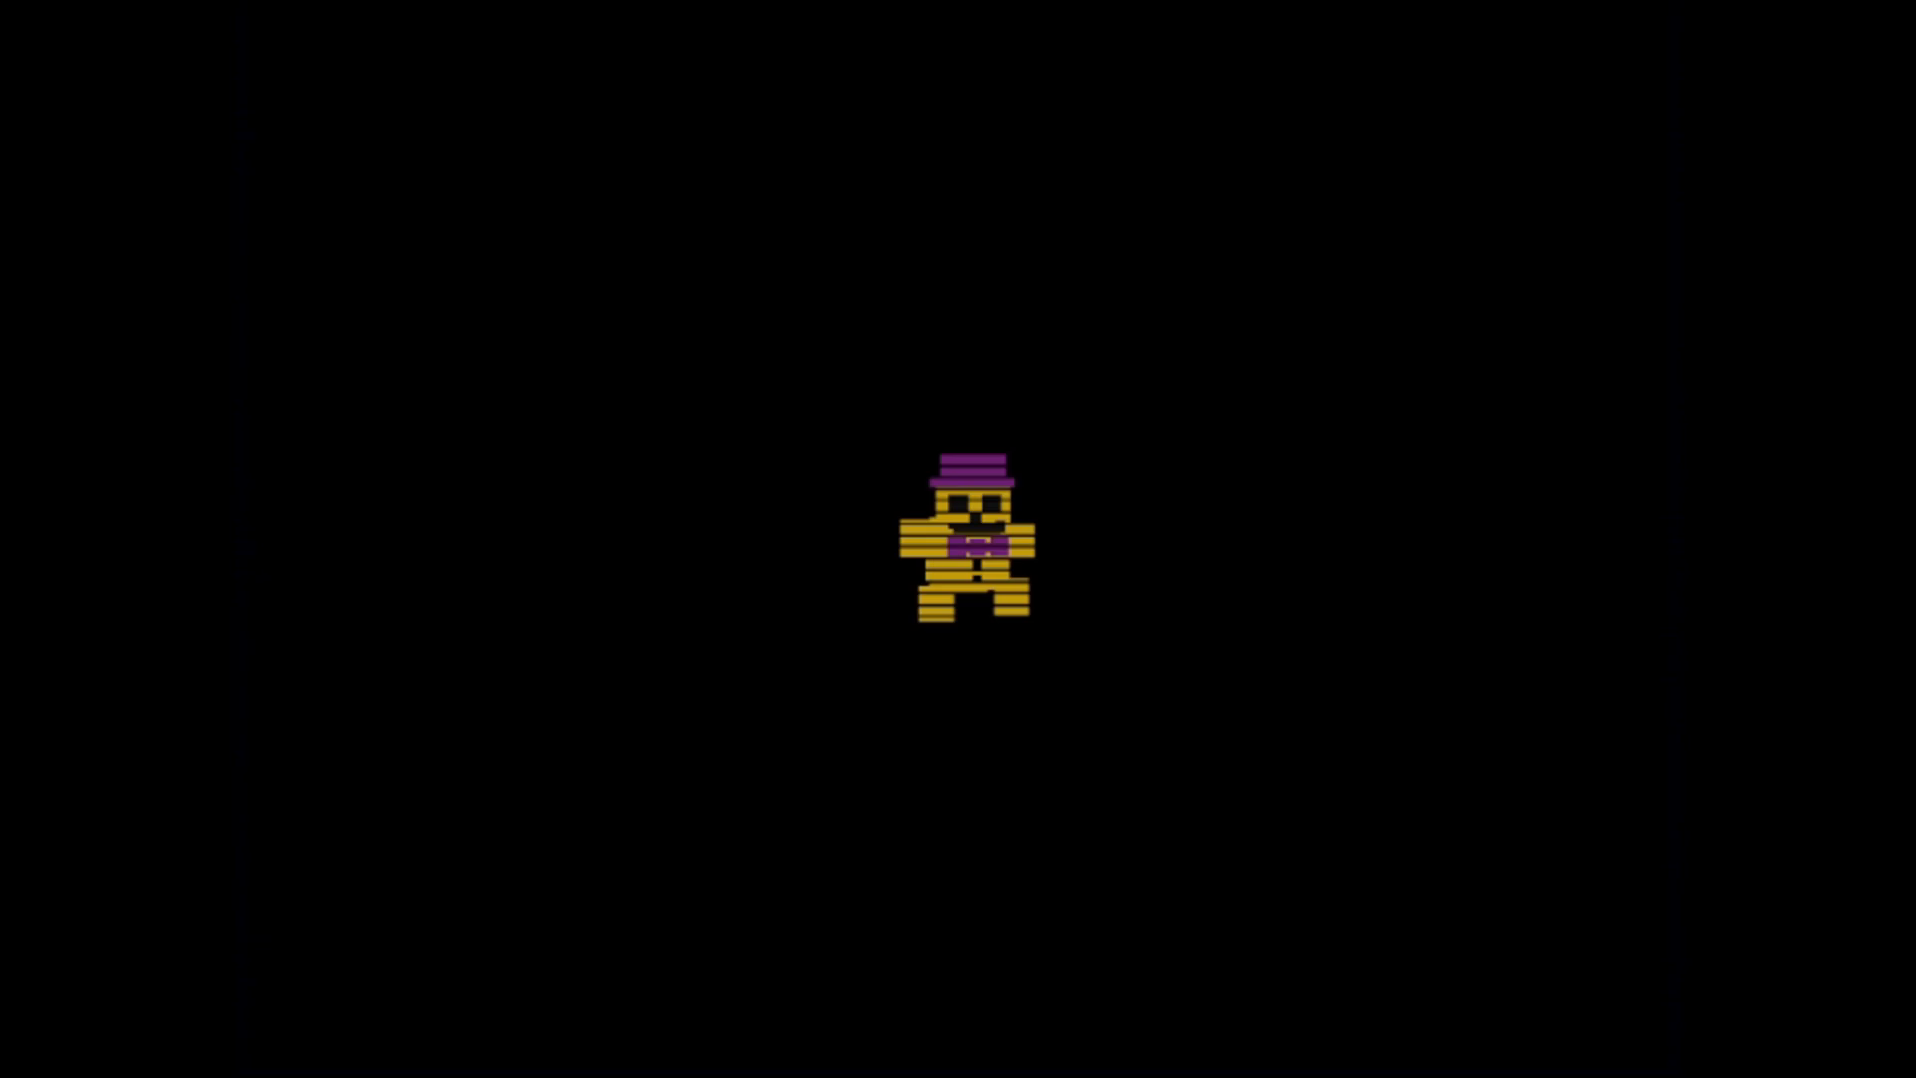